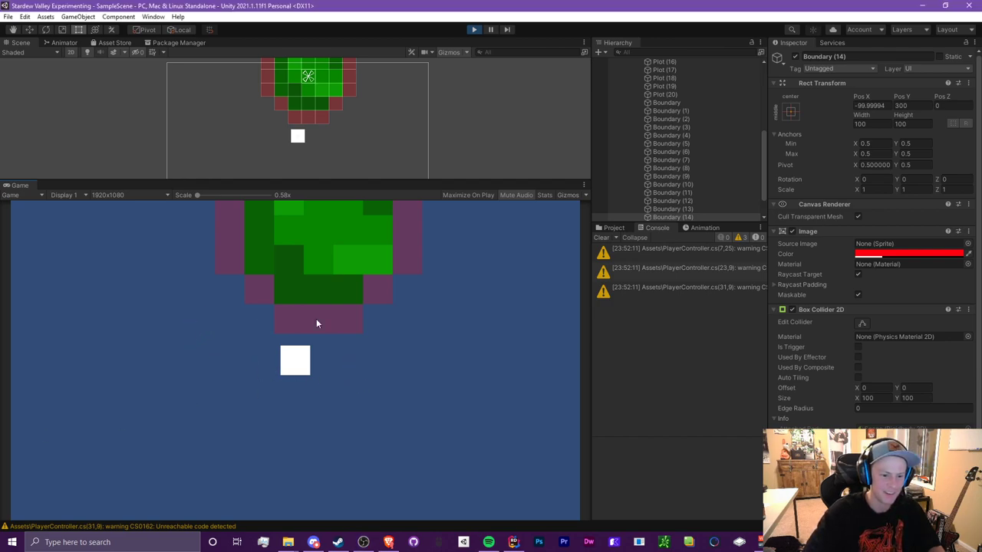
pyautogui.moveTo(347, 299)
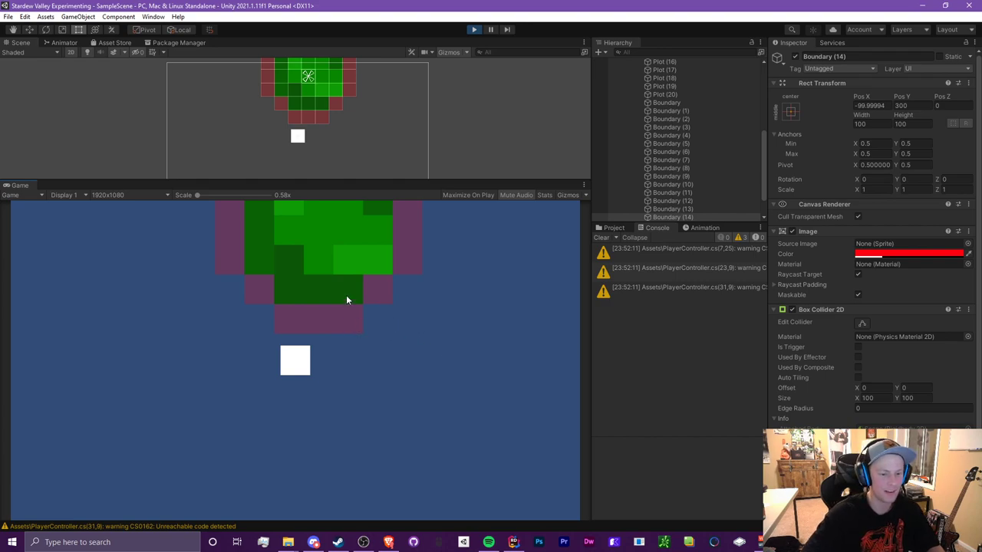
pyautogui.moveTo(353, 233)
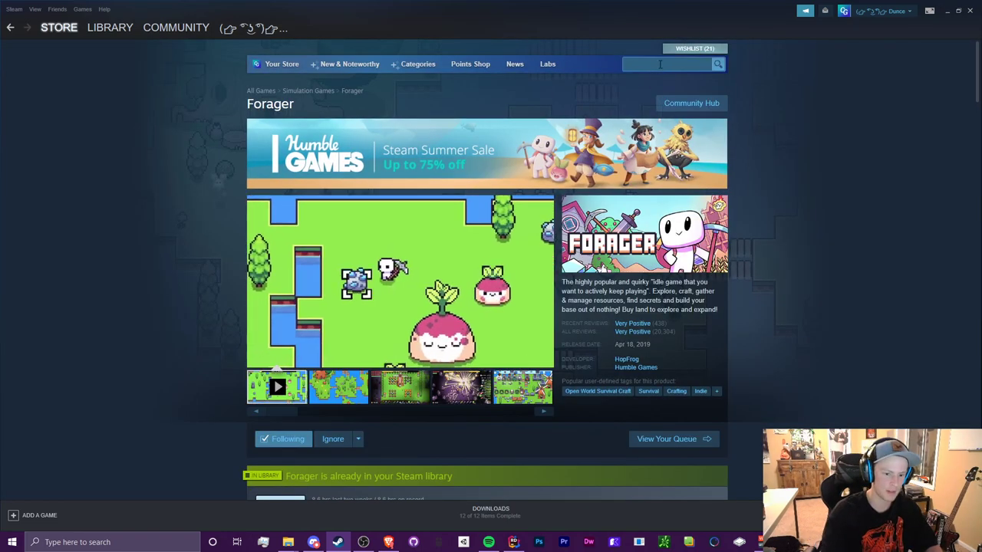
# - Search Steam for 'st', open Stardew Valley's store page, view a screenshot, then return to Unity
pyautogui.write('stardew')
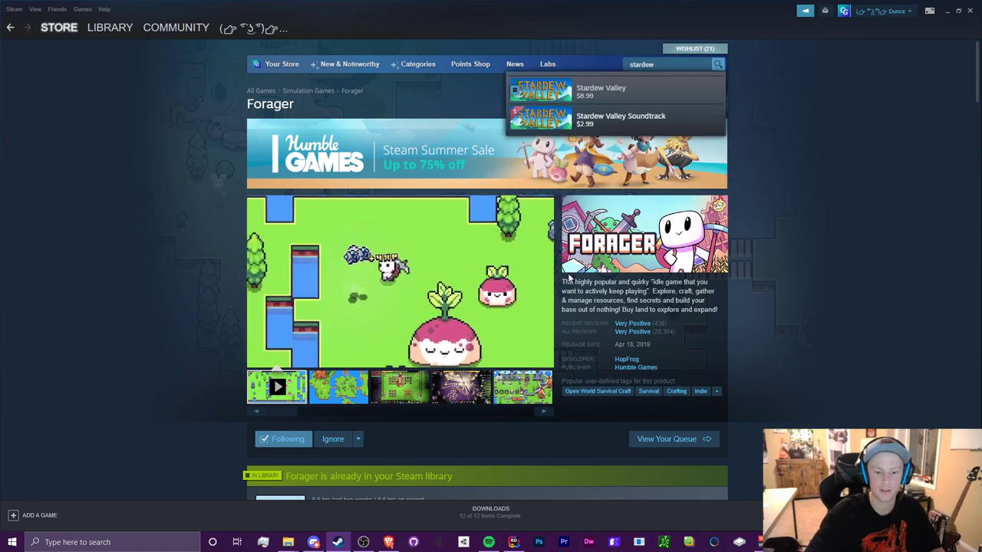
pyautogui.scroll(-3)
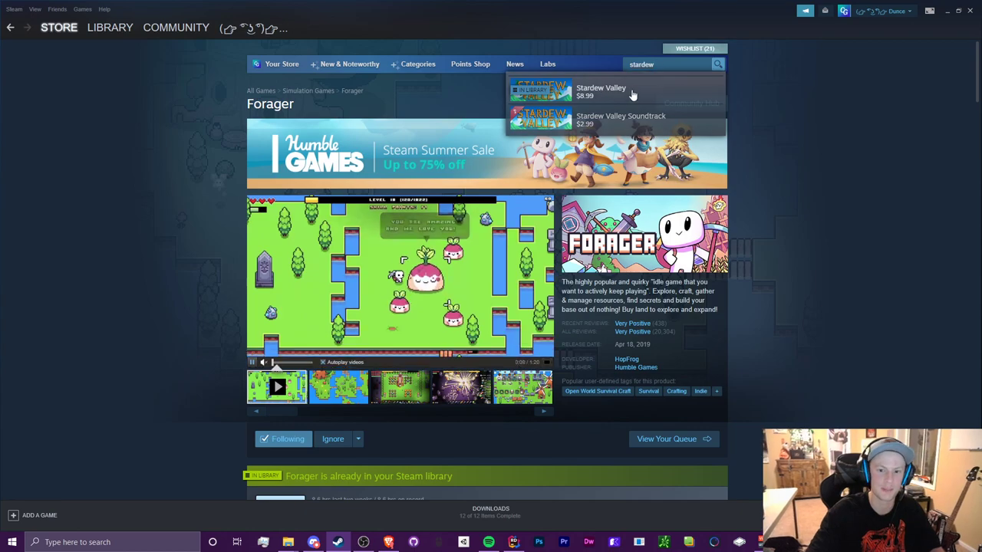
pyautogui.click(601, 91)
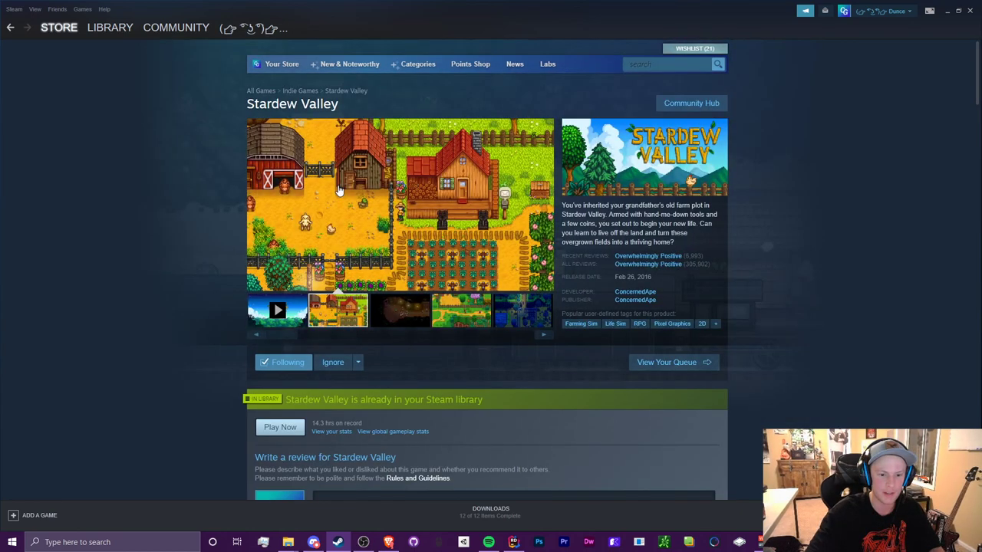
pyautogui.click(521, 310)
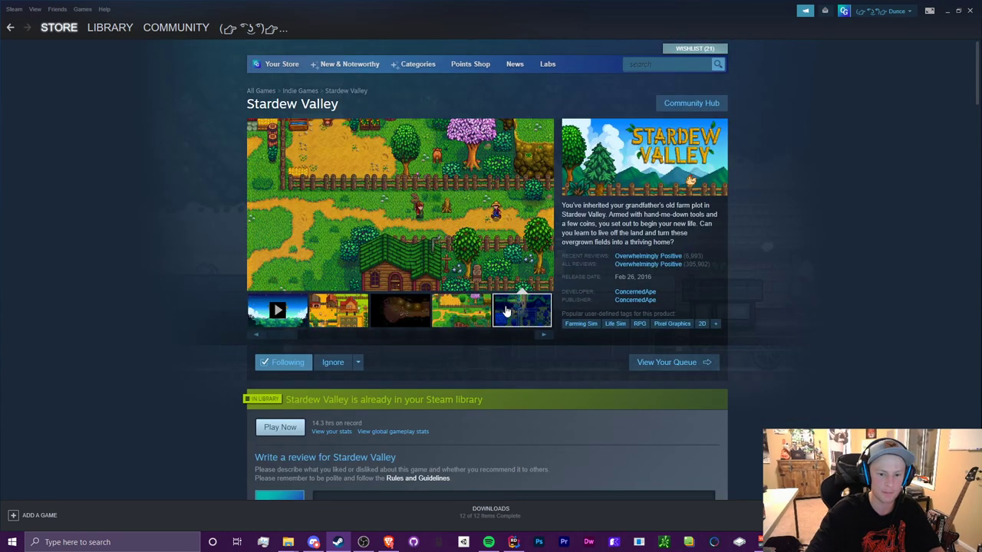
pyautogui.press('alt+tab')
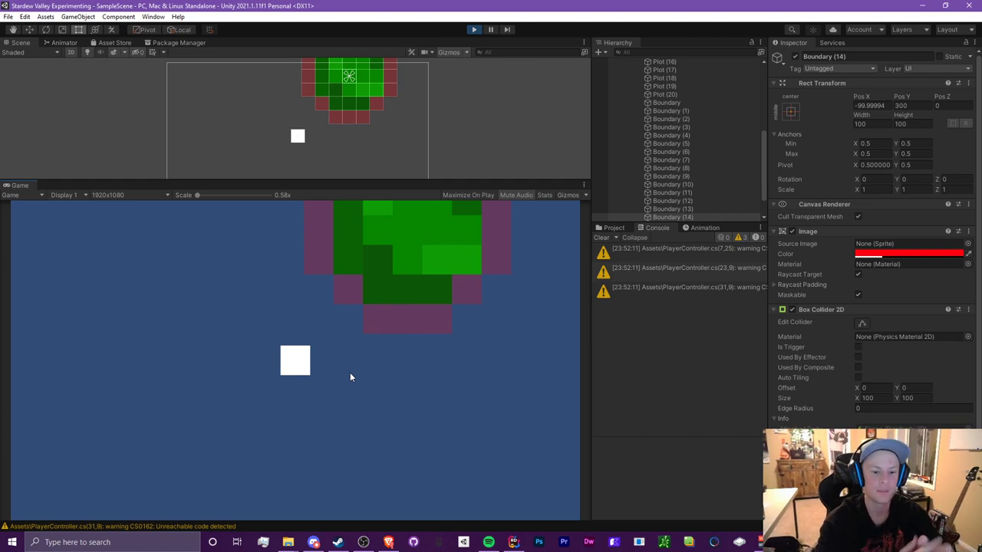
pyautogui.moveTo(356, 374)
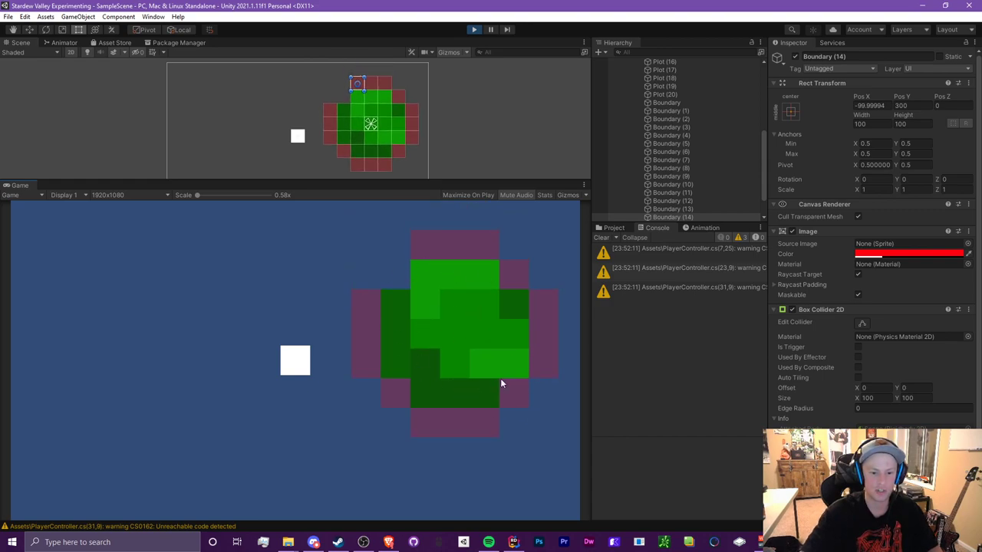
pyautogui.moveTo(448, 376)
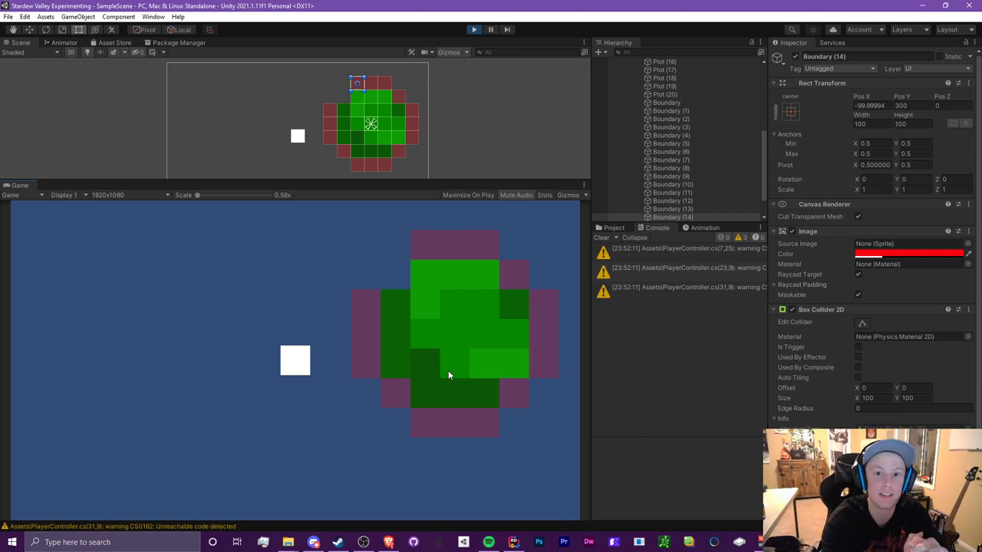
pyautogui.moveTo(374, 256)
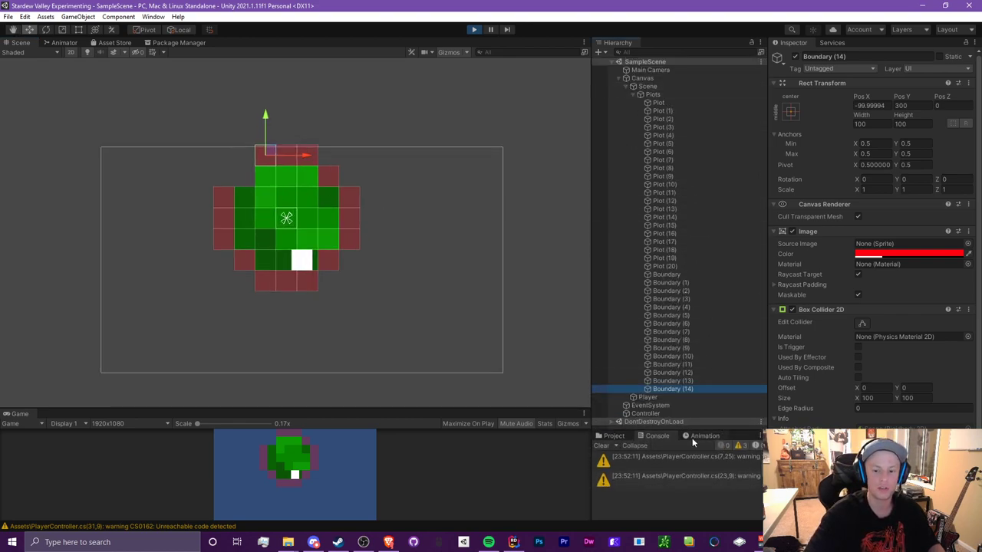
# - Open SampleScene2 from the Project's Assets/Scenes folder
pyautogui.click(613, 236)
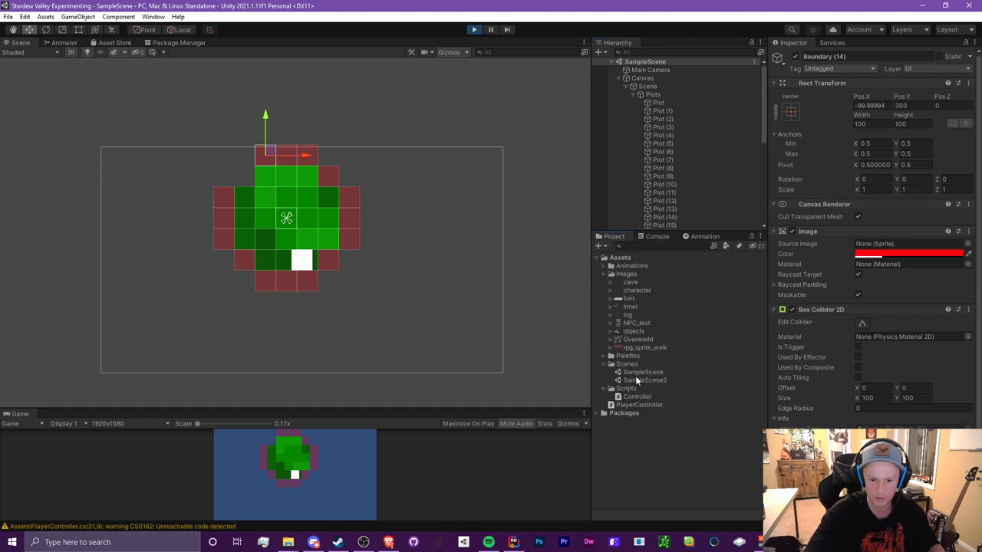
pyautogui.doubleClick(644, 380)
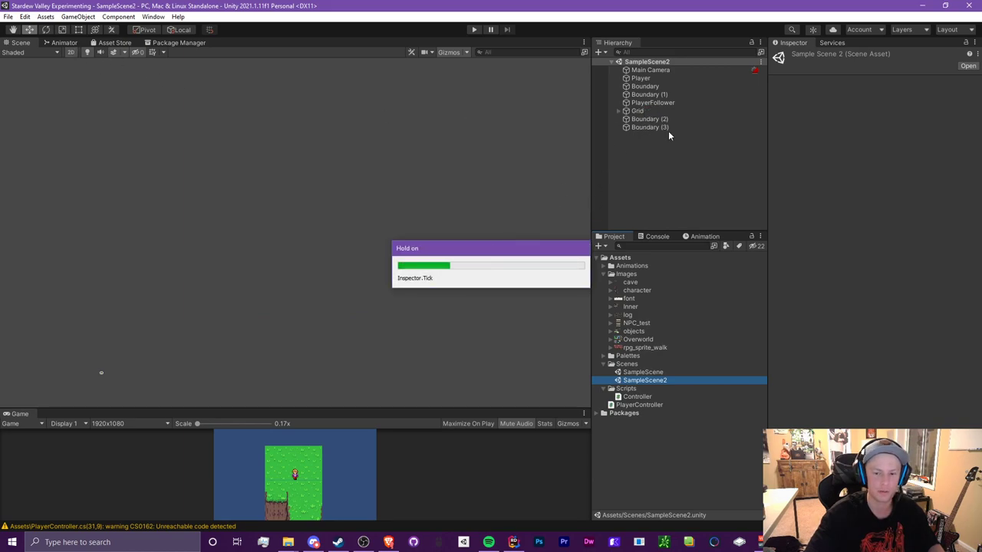
# - Inspect SampleScene2's Grid tilemap, Player components and Main Camera settings
pyautogui.click(639, 111)
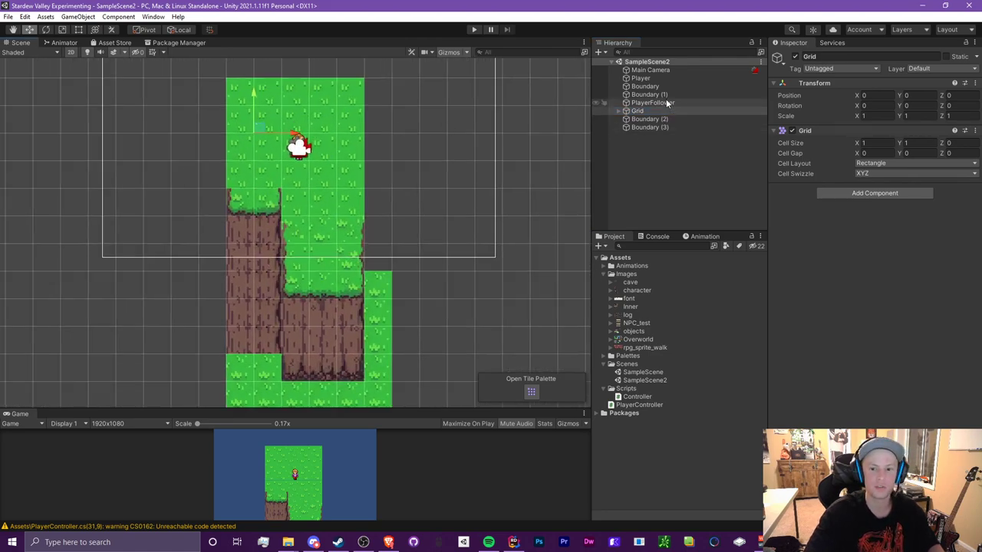
pyautogui.click(641, 77)
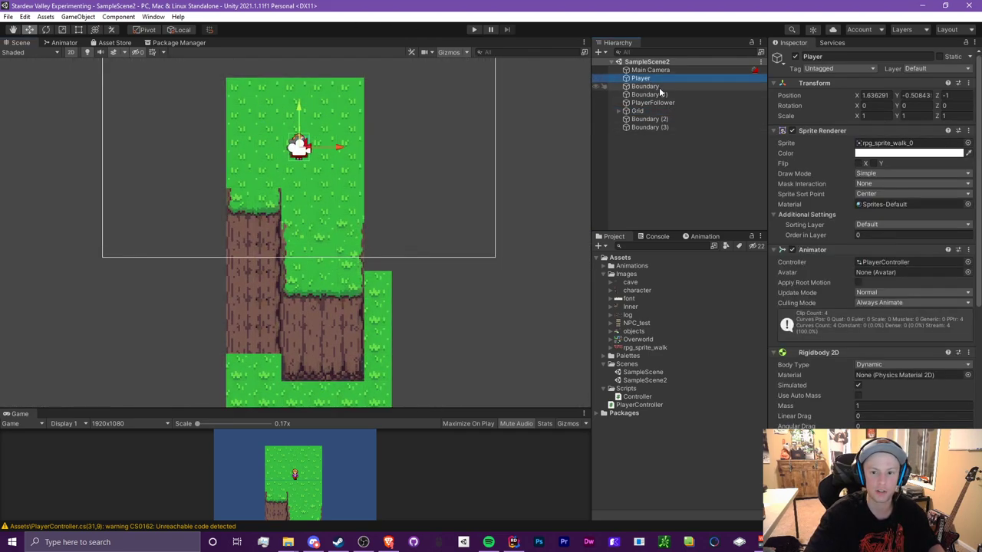
pyautogui.click(650, 70)
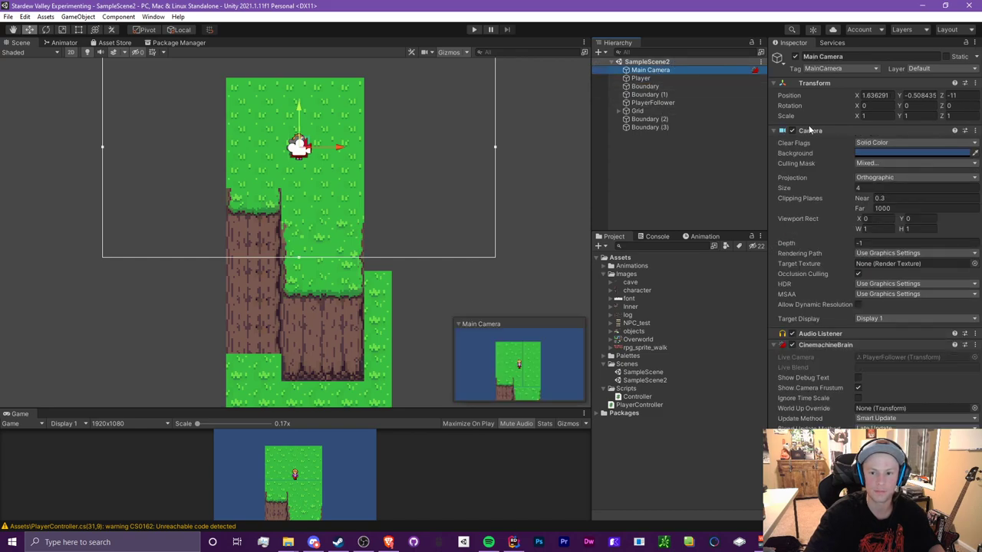
pyautogui.click(641, 77)
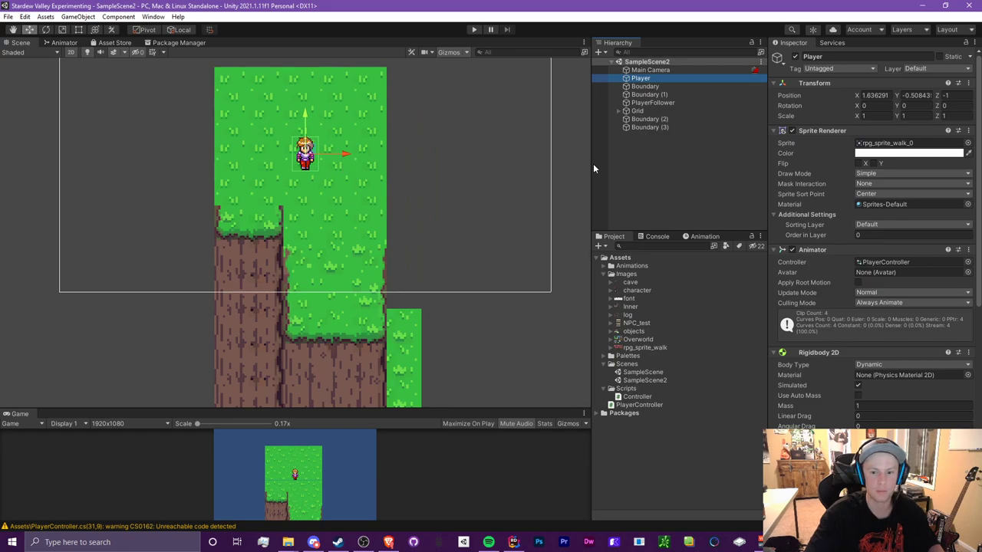
# - Examine the Boundary collider, then review the Player's Rigidbody 2D and Player Controller
pyautogui.click(644, 86)
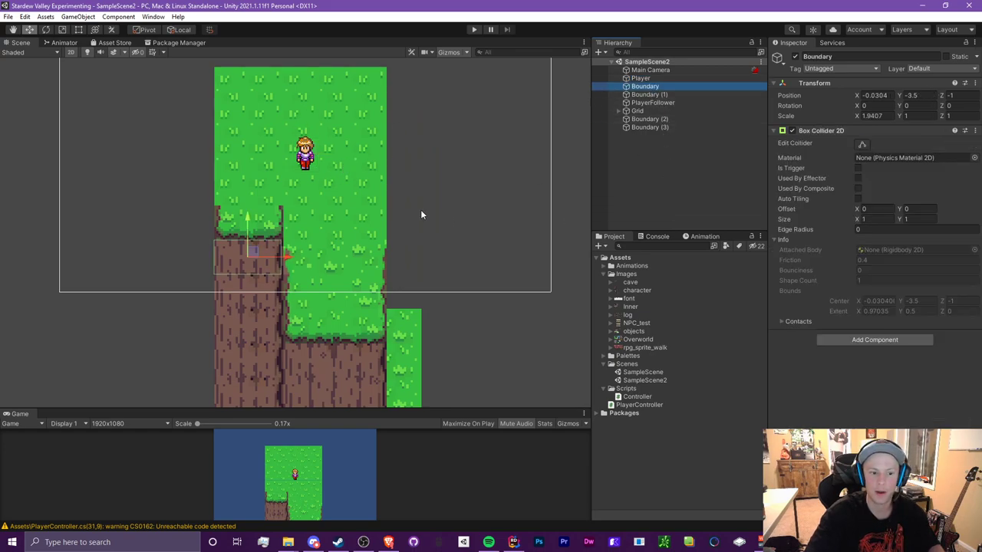
pyautogui.click(641, 77)
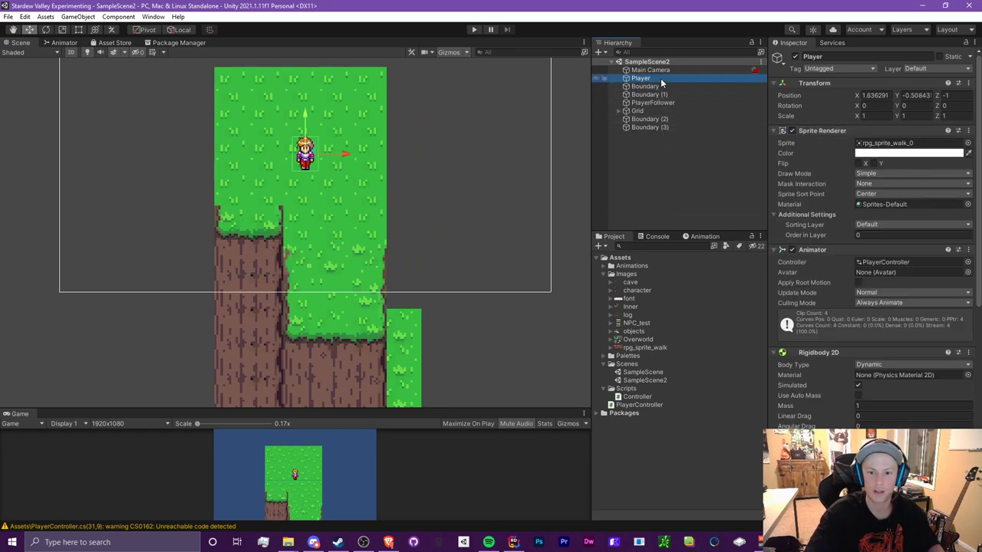
pyautogui.scroll(-3)
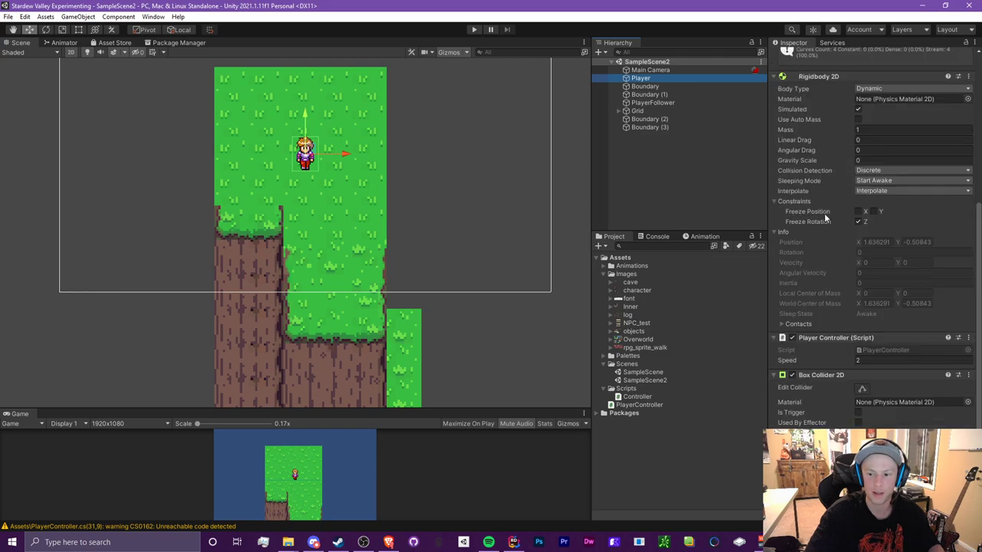
pyautogui.scroll(-3)
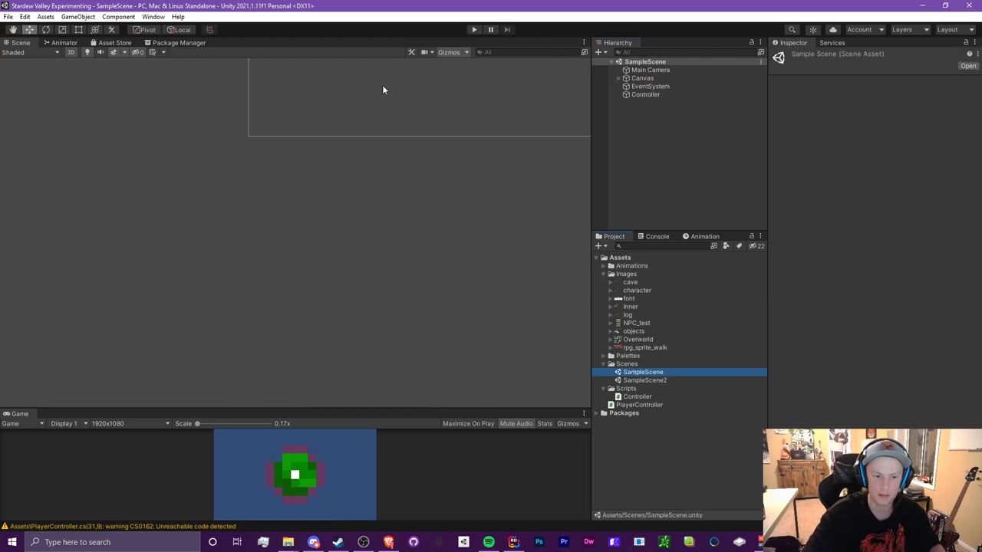
# - Show the Main Camera's settings in the reopened SampleScene
pyautogui.click(651, 71)
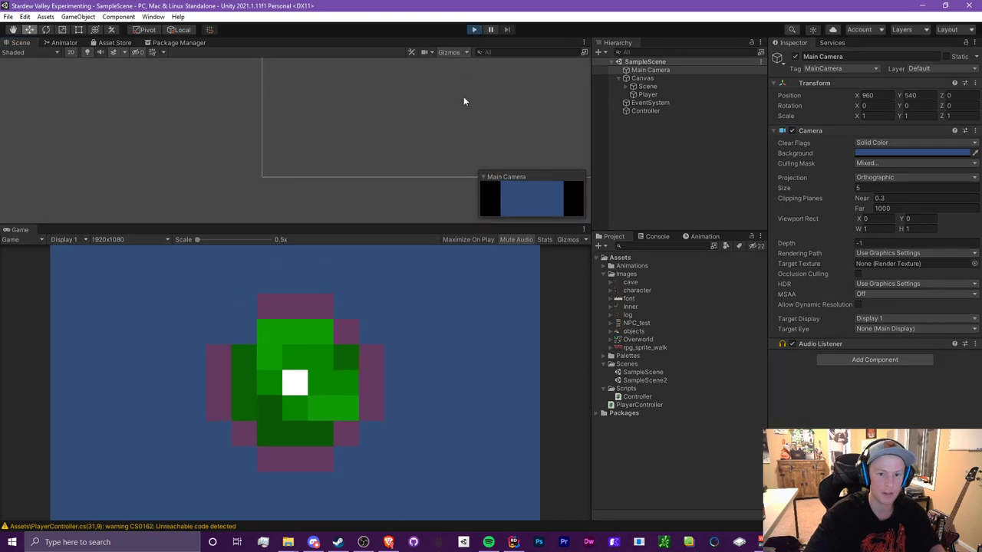
pyautogui.moveTo(427, 267)
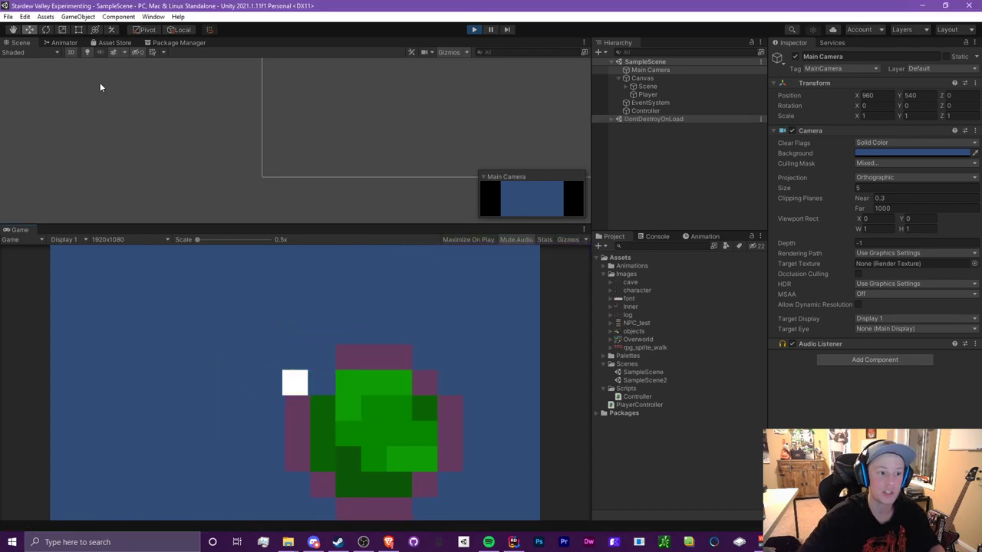
pyautogui.moveTo(579, 167)
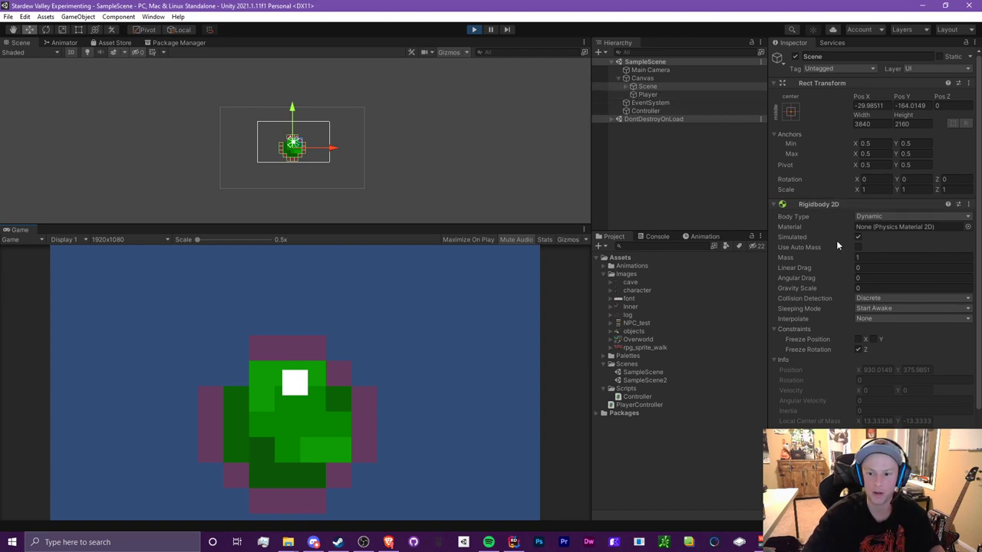
pyautogui.scroll(-3)
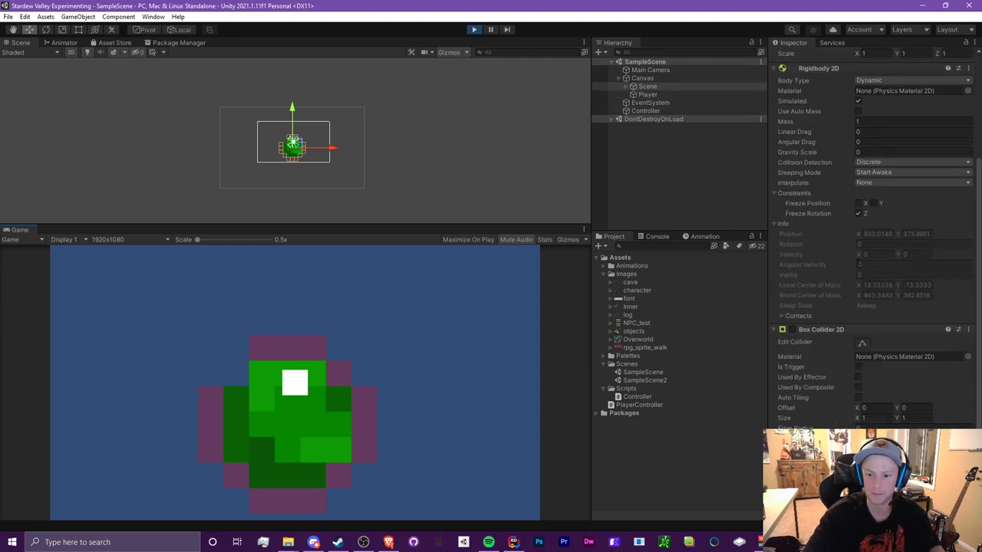
pyautogui.click(648, 93)
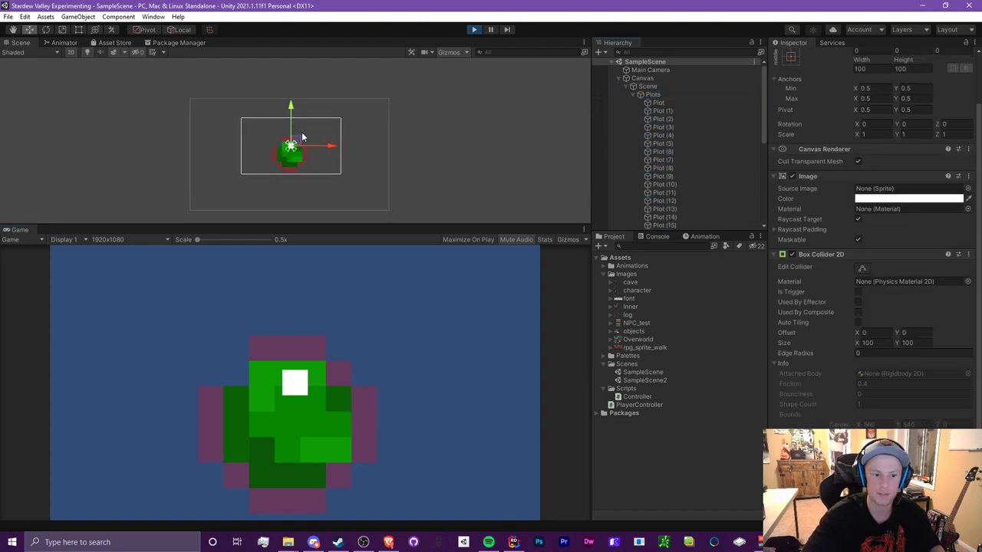
pyautogui.click(672, 196)
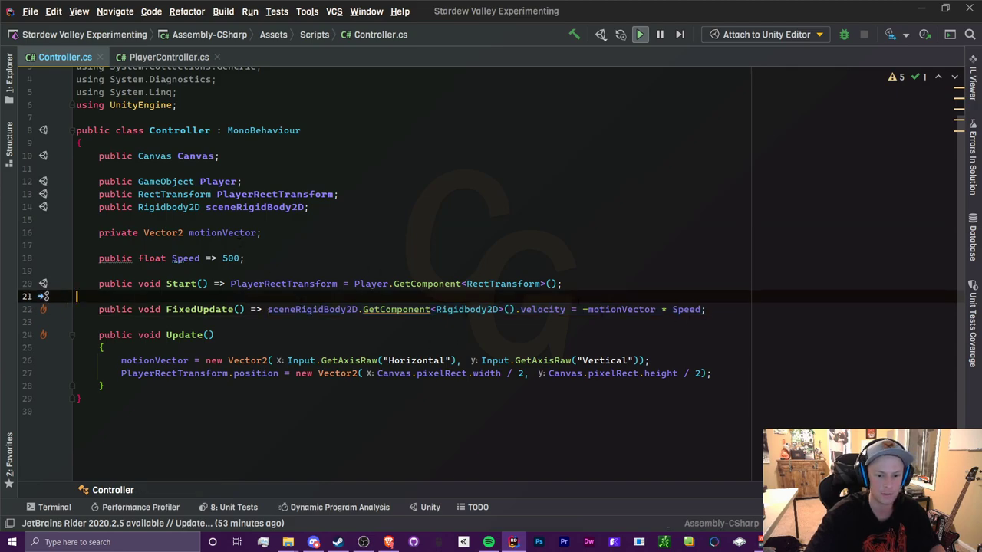
pyautogui.click(622, 310)
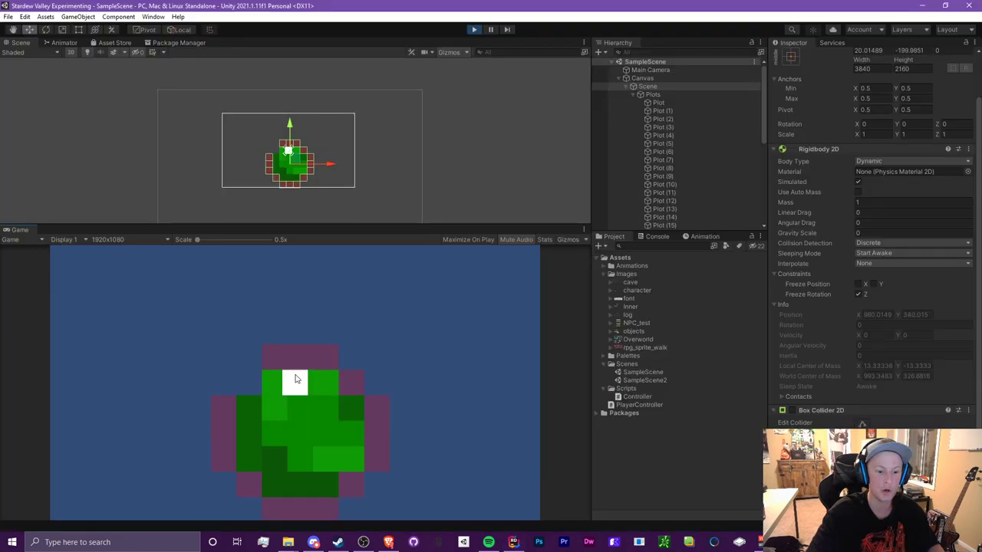
pyautogui.moveTo(308, 297)
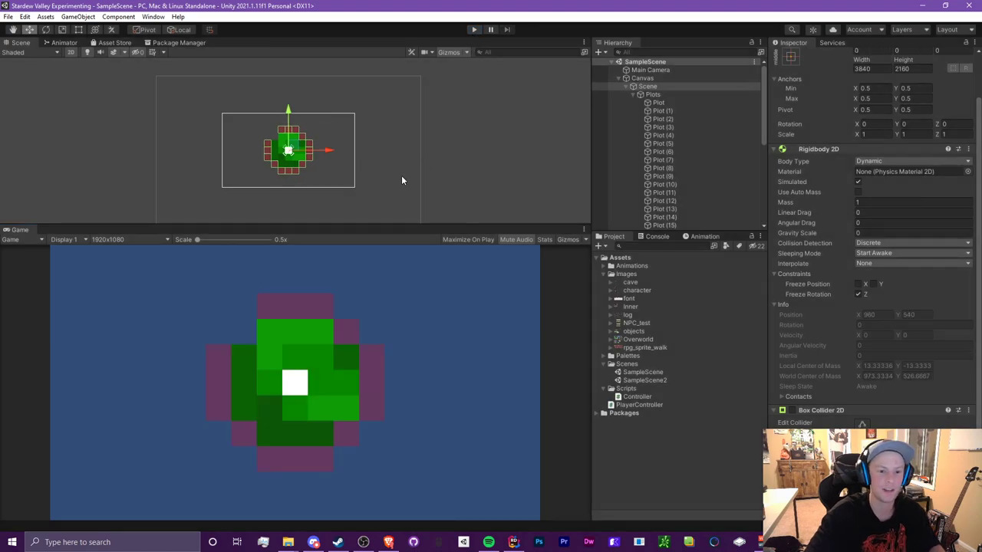
# - Stop the running game to return SampleScene to edit mode
pyautogui.click(652, 93)
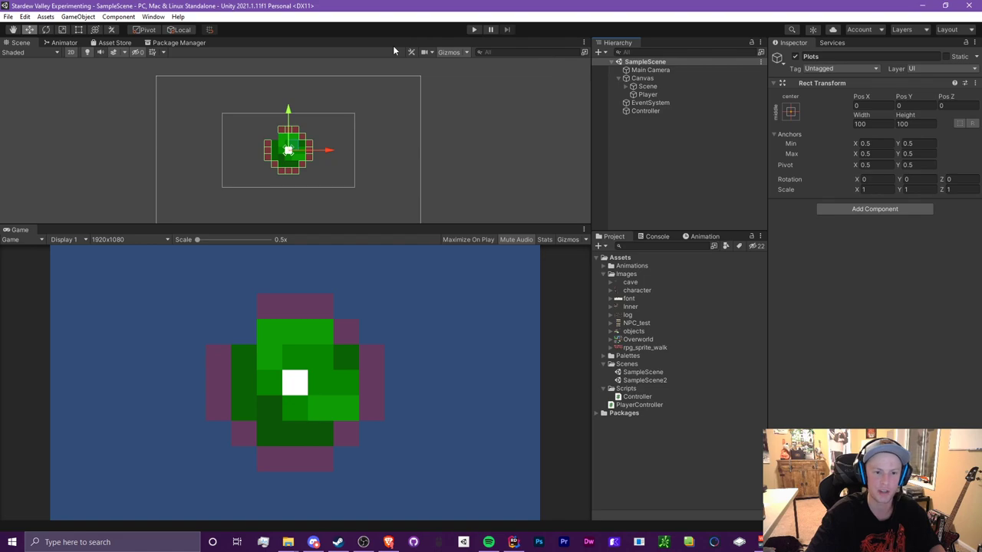
pyautogui.moveTo(405, 31)
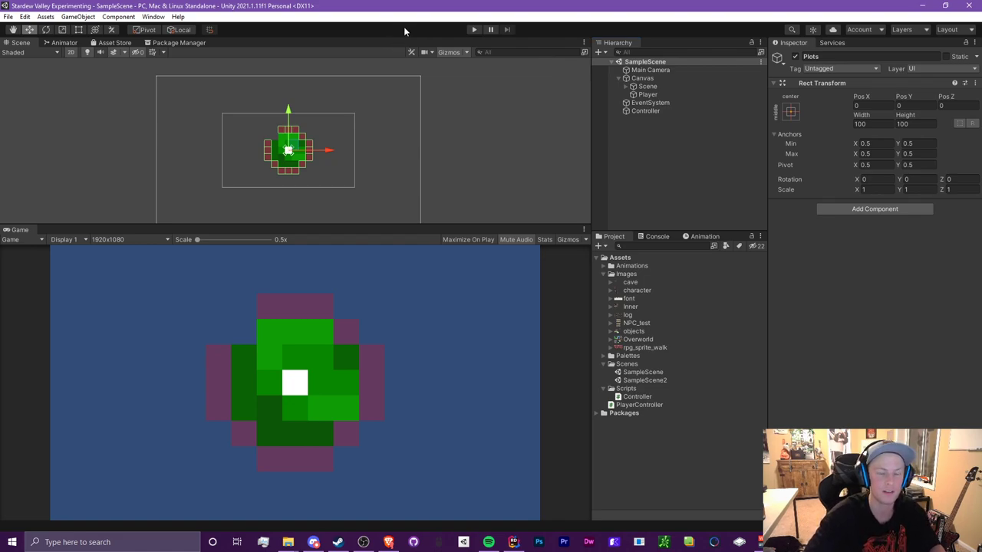
pyautogui.moveTo(436, 33)
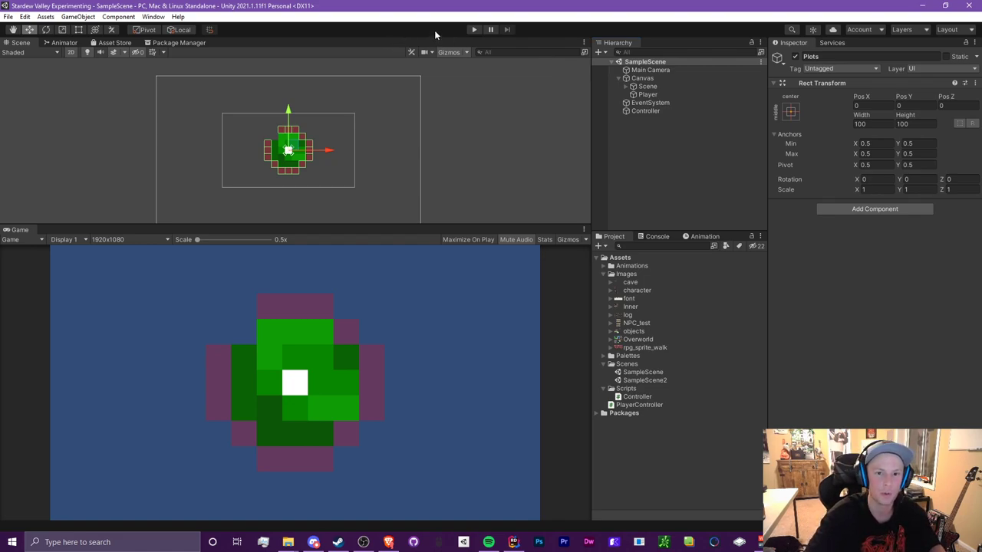